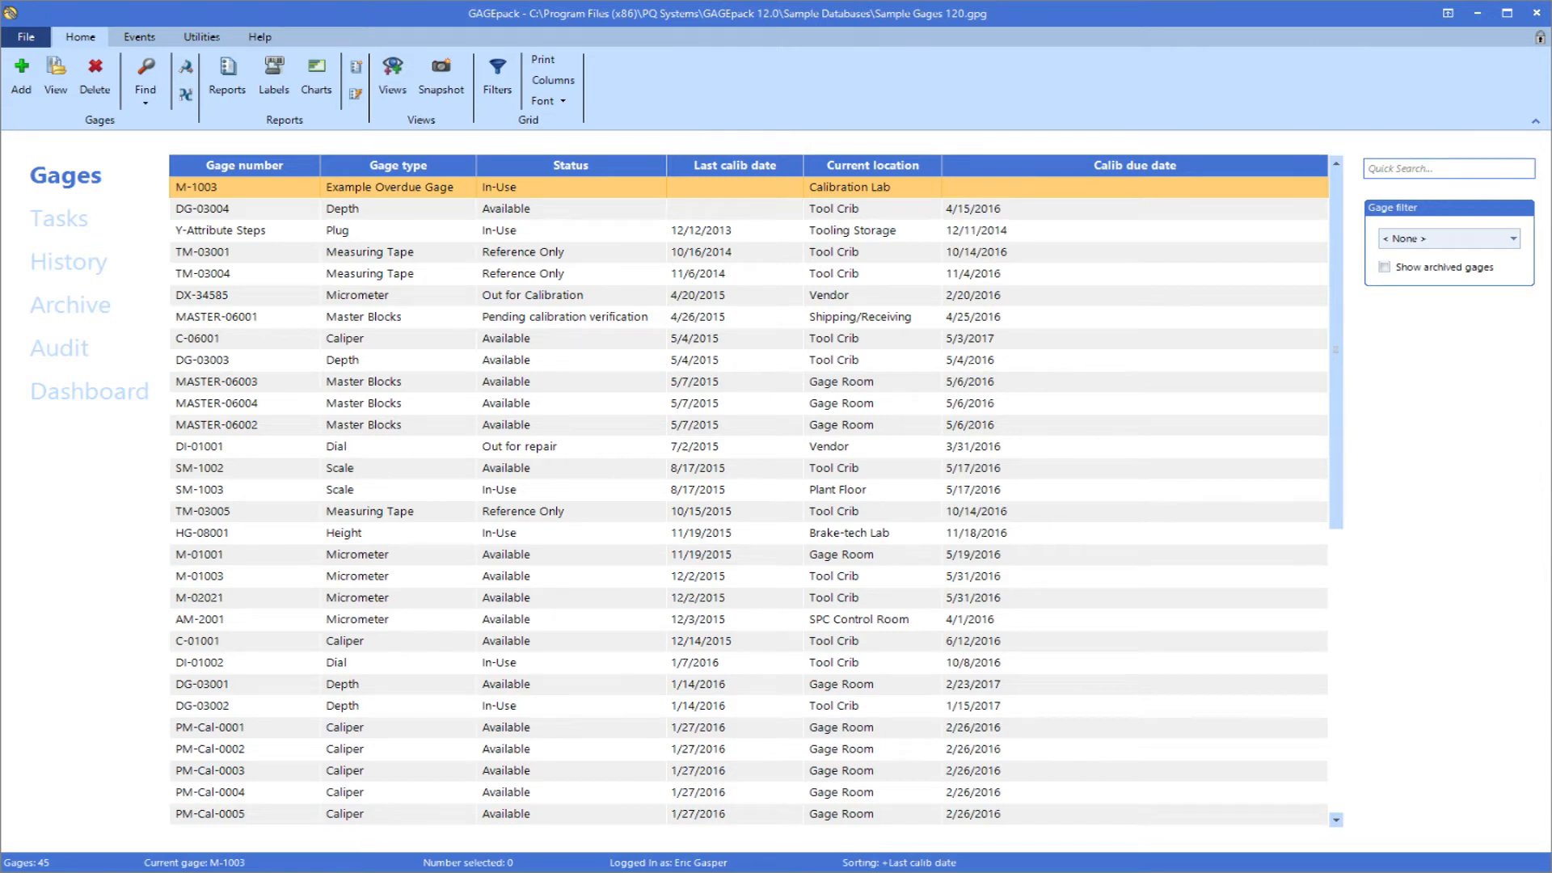
pyautogui.moveTo(1352, 289)
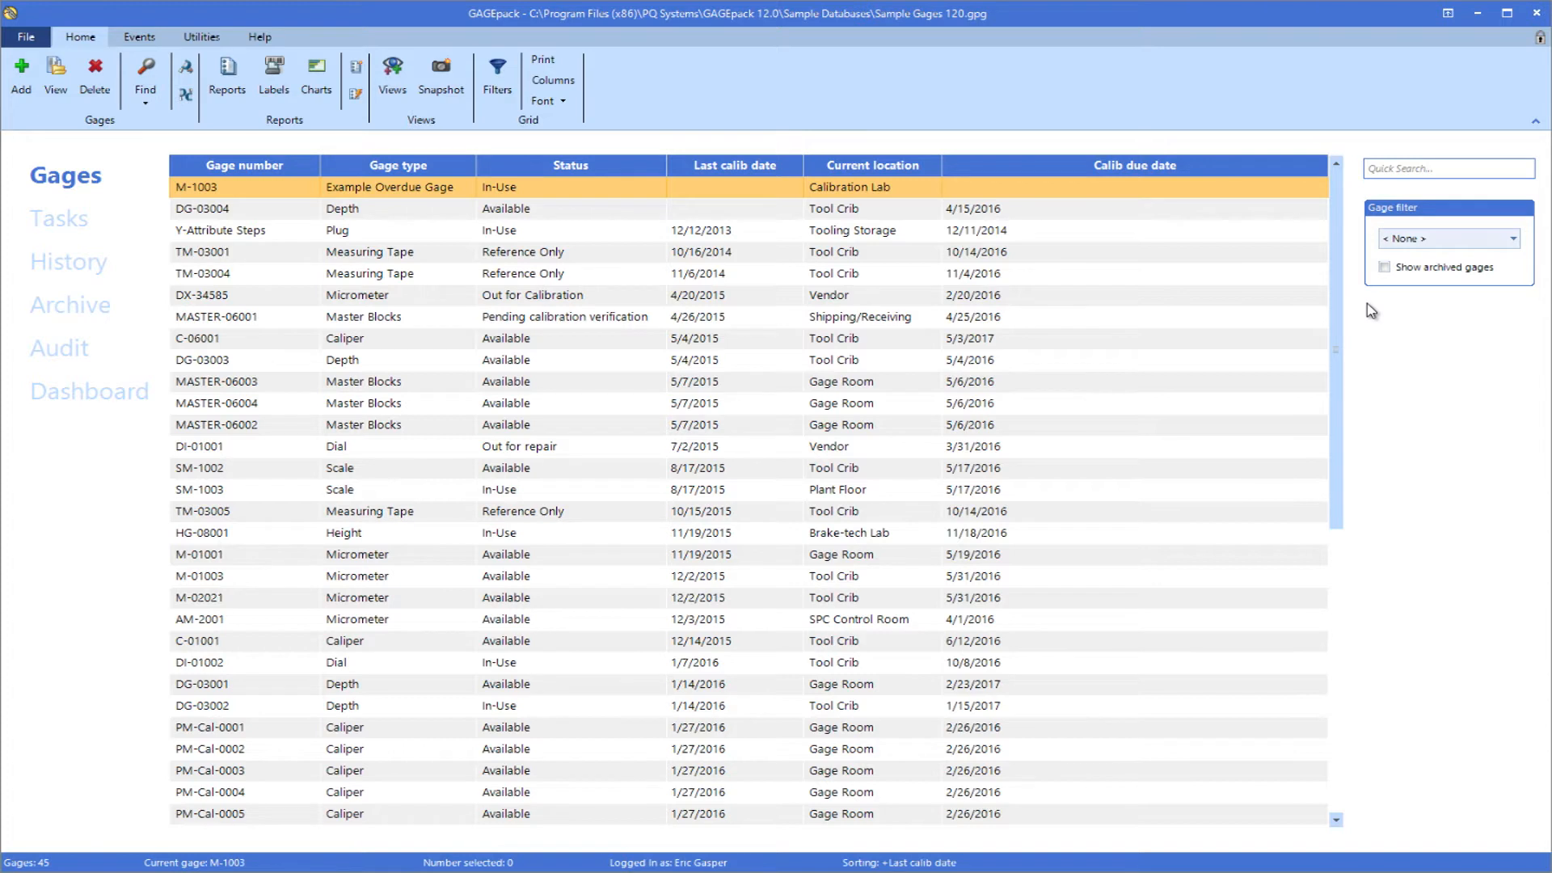
# Step: Open the History Audit log of logins, gage edits and calibration changes
pyautogui.click(74, 261)
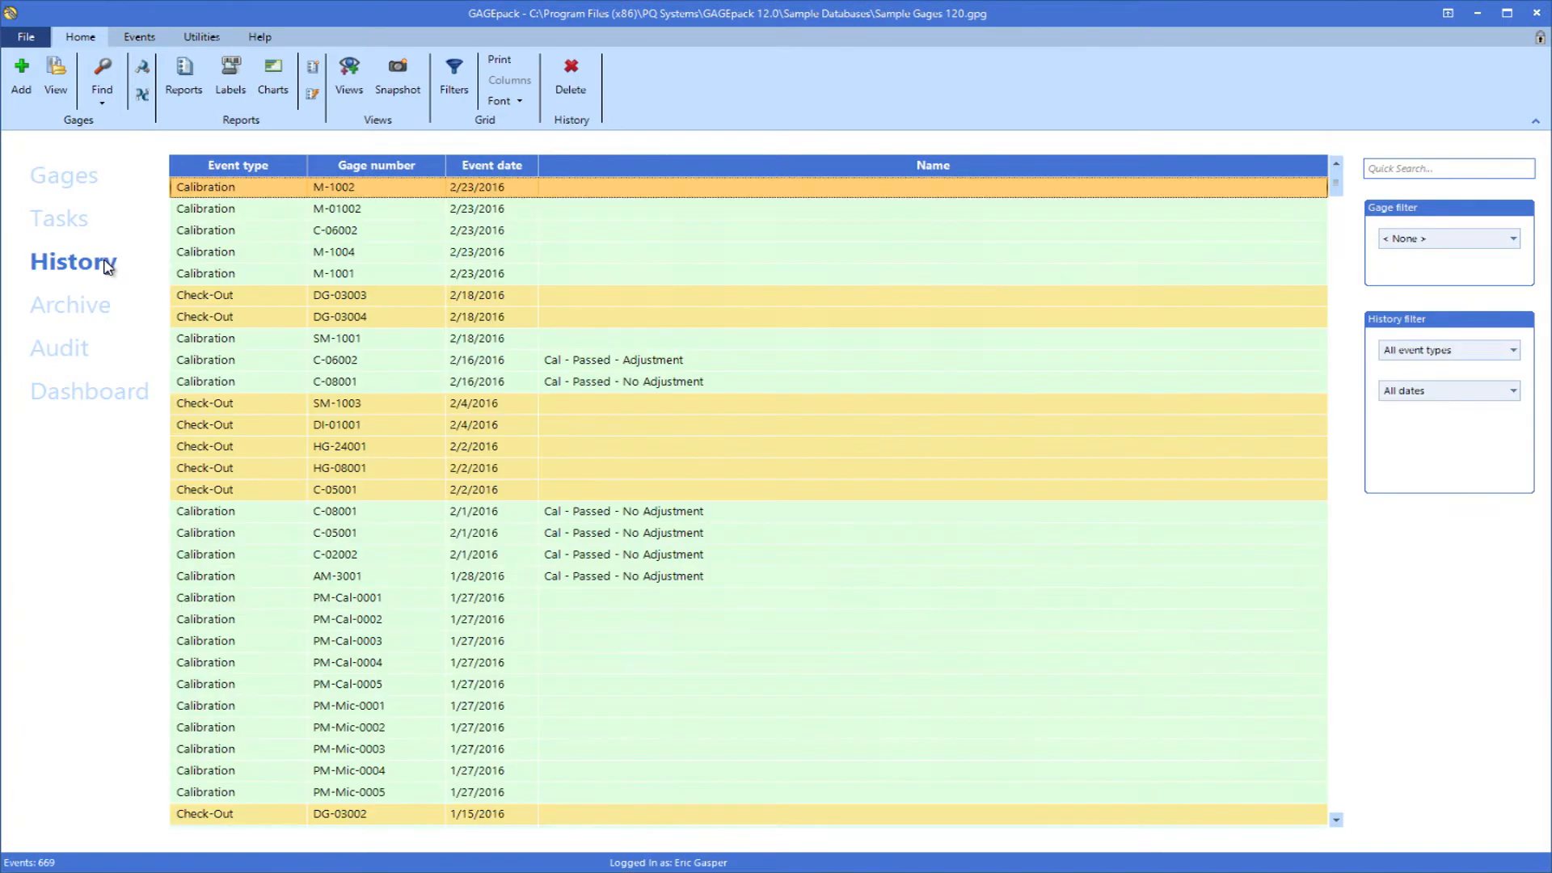
pyautogui.moveTo(105, 354)
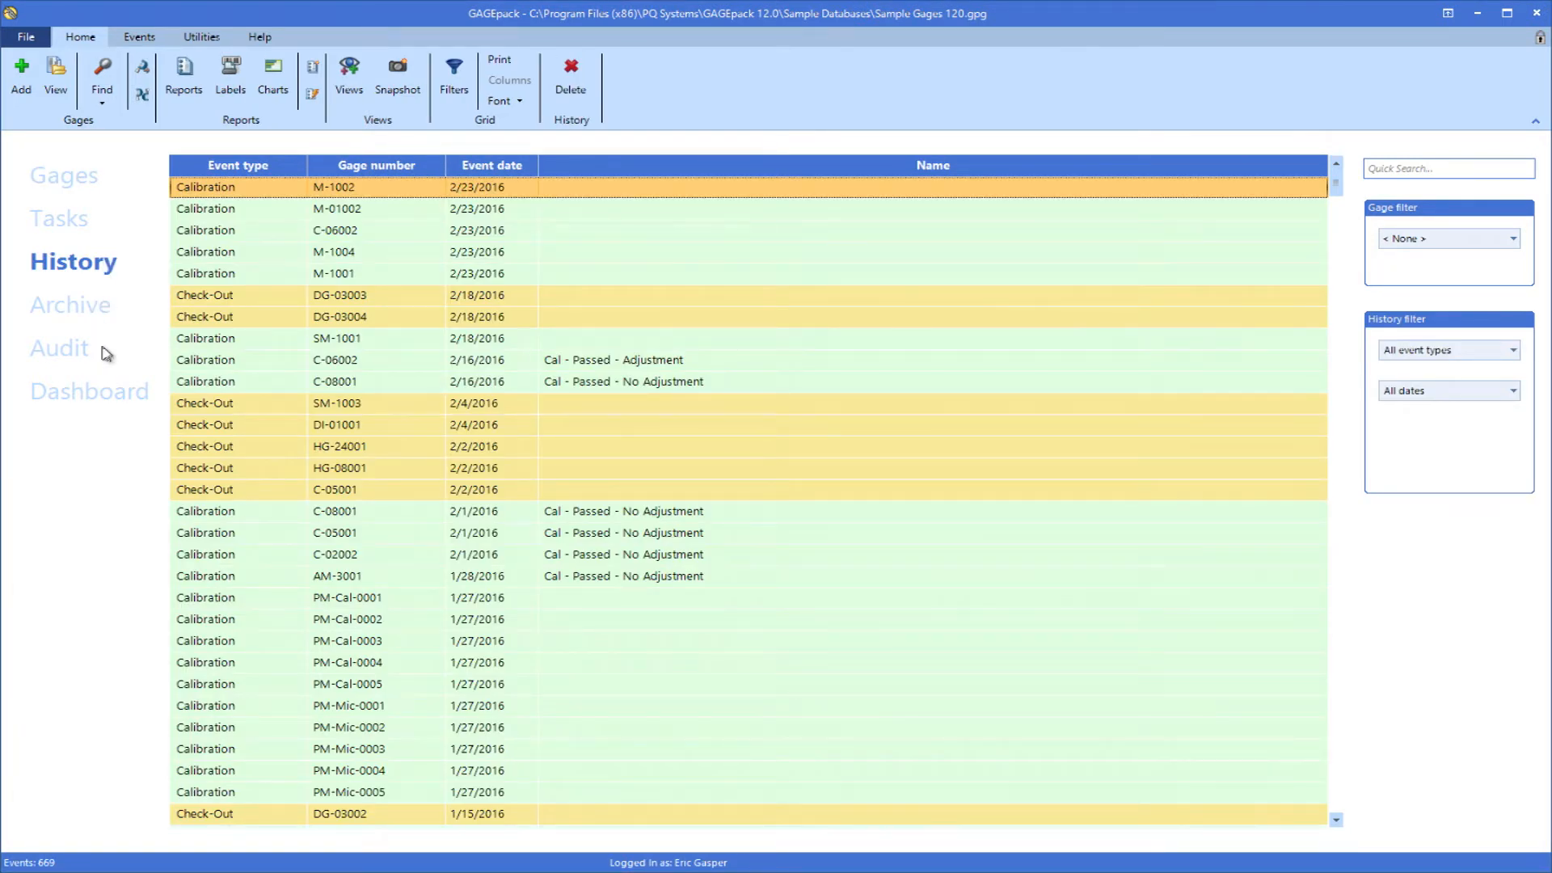
pyautogui.click(61, 347)
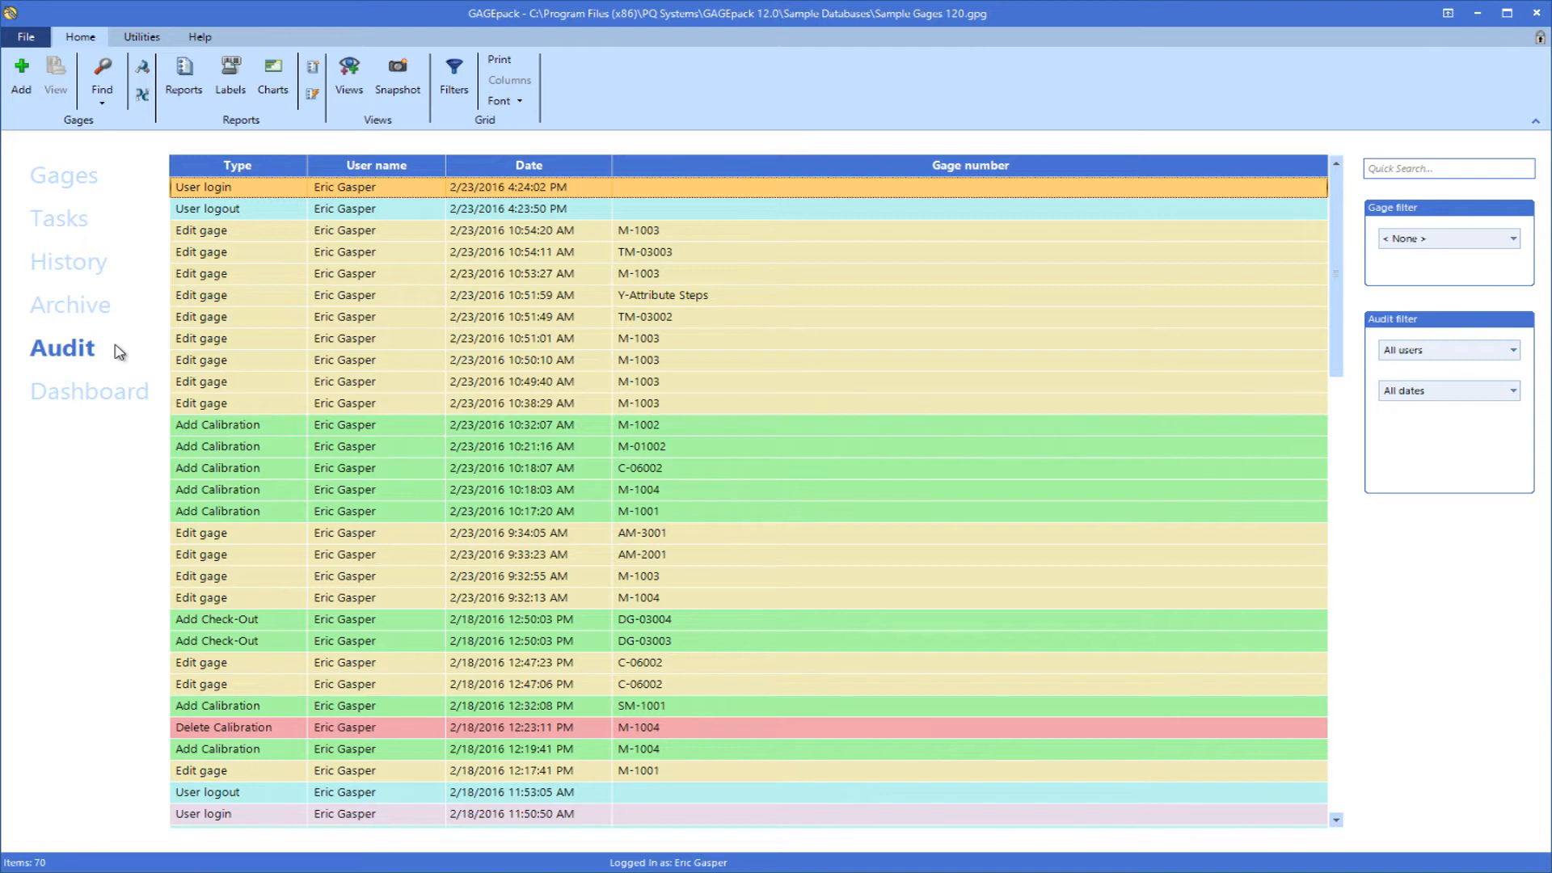
# Step: Return to the 45-gage inventory list in the Gages section
pyautogui.click(63, 175)
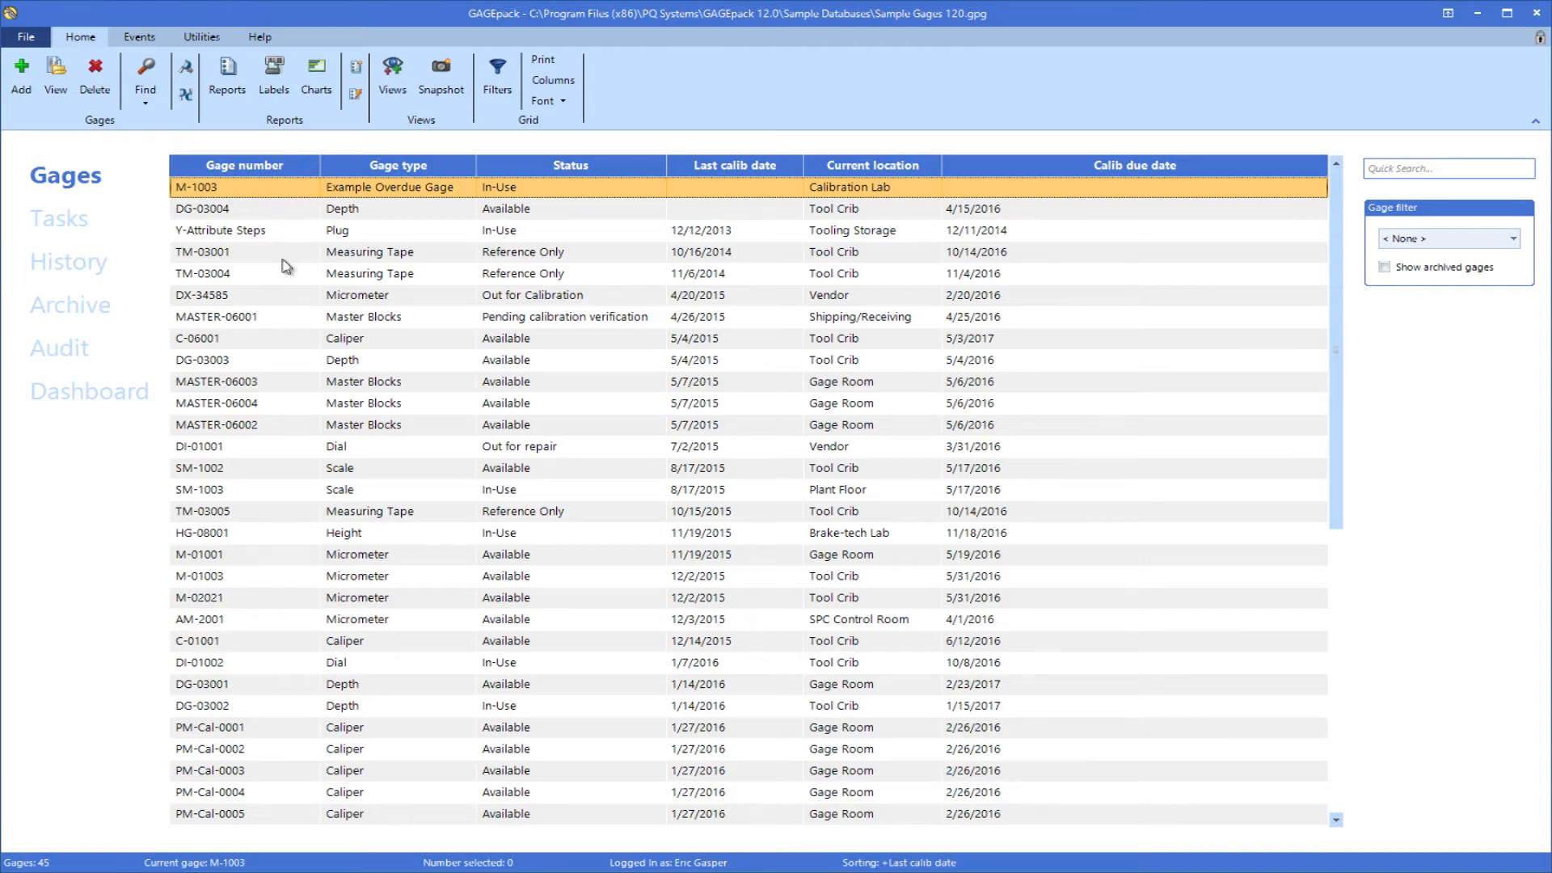
pyautogui.moveTo(299, 340)
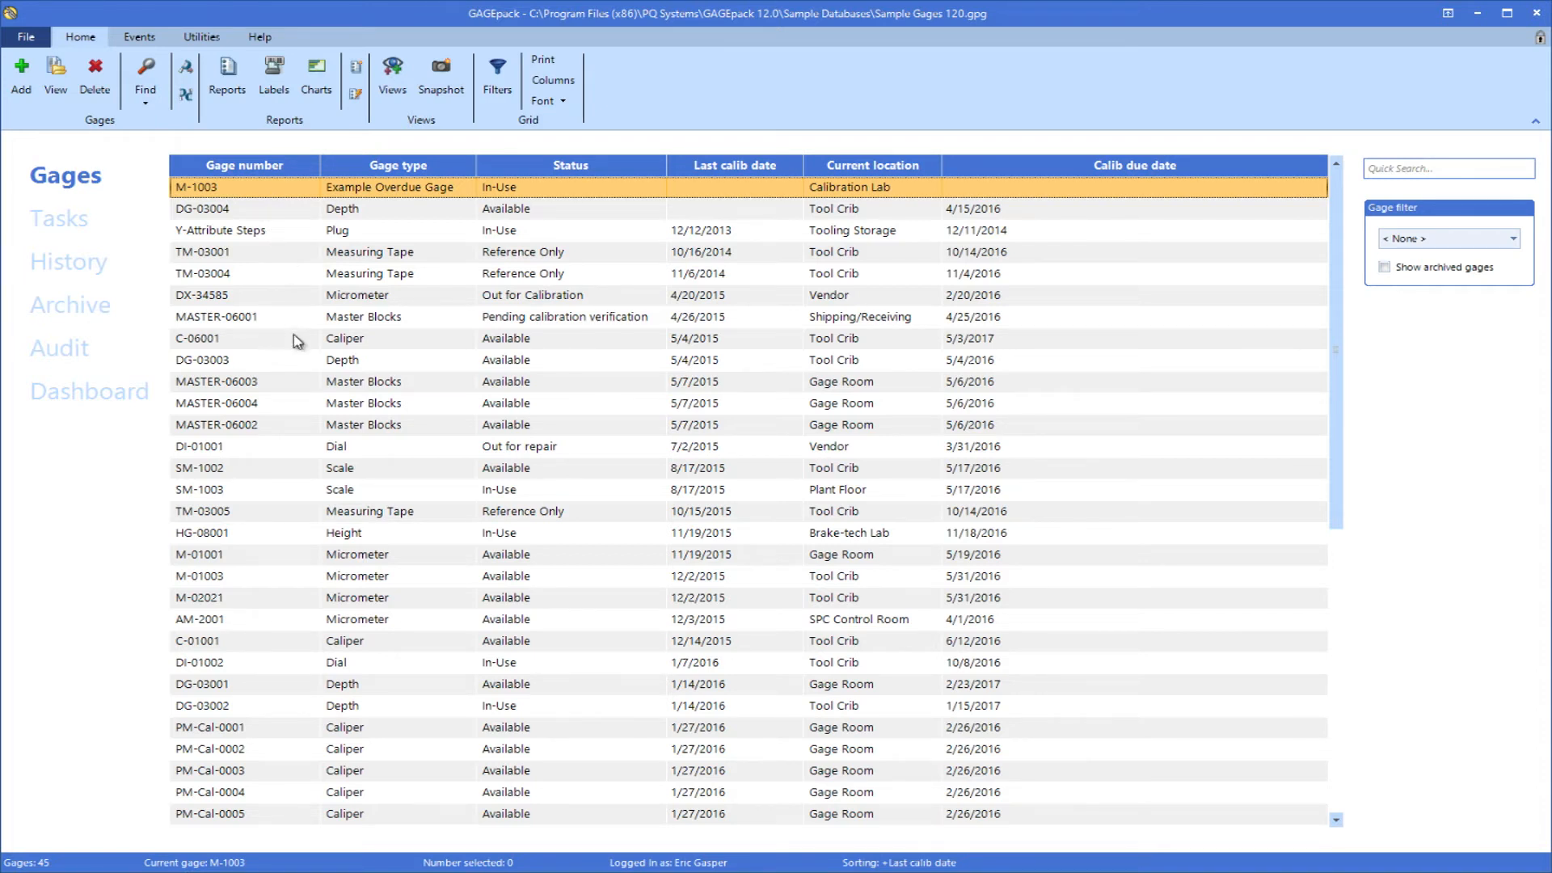
pyautogui.moveTo(291, 427)
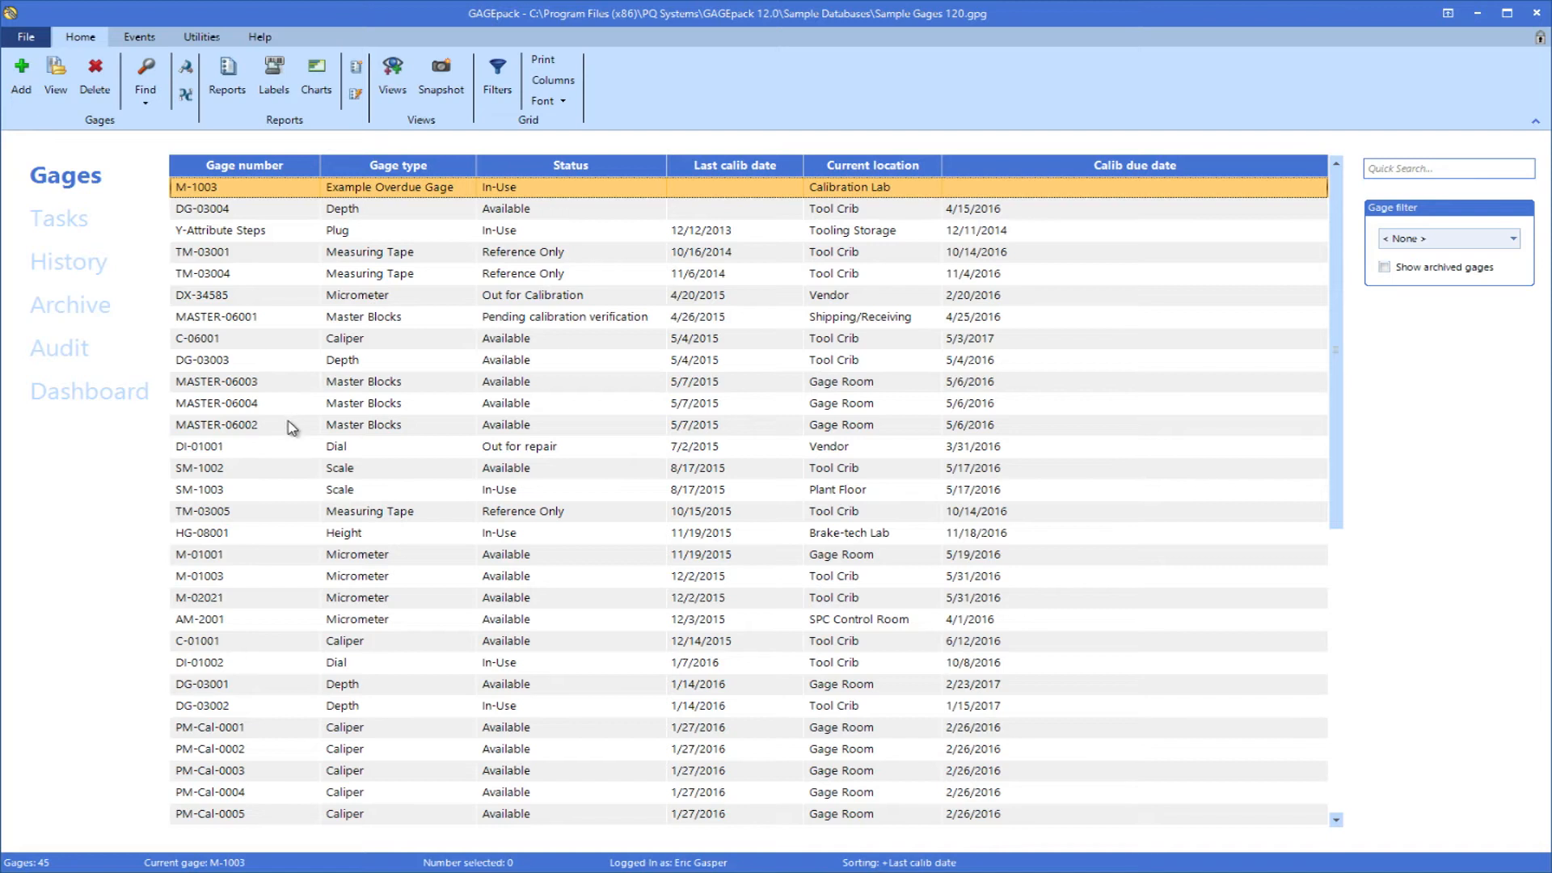
pyautogui.moveTo(293, 453)
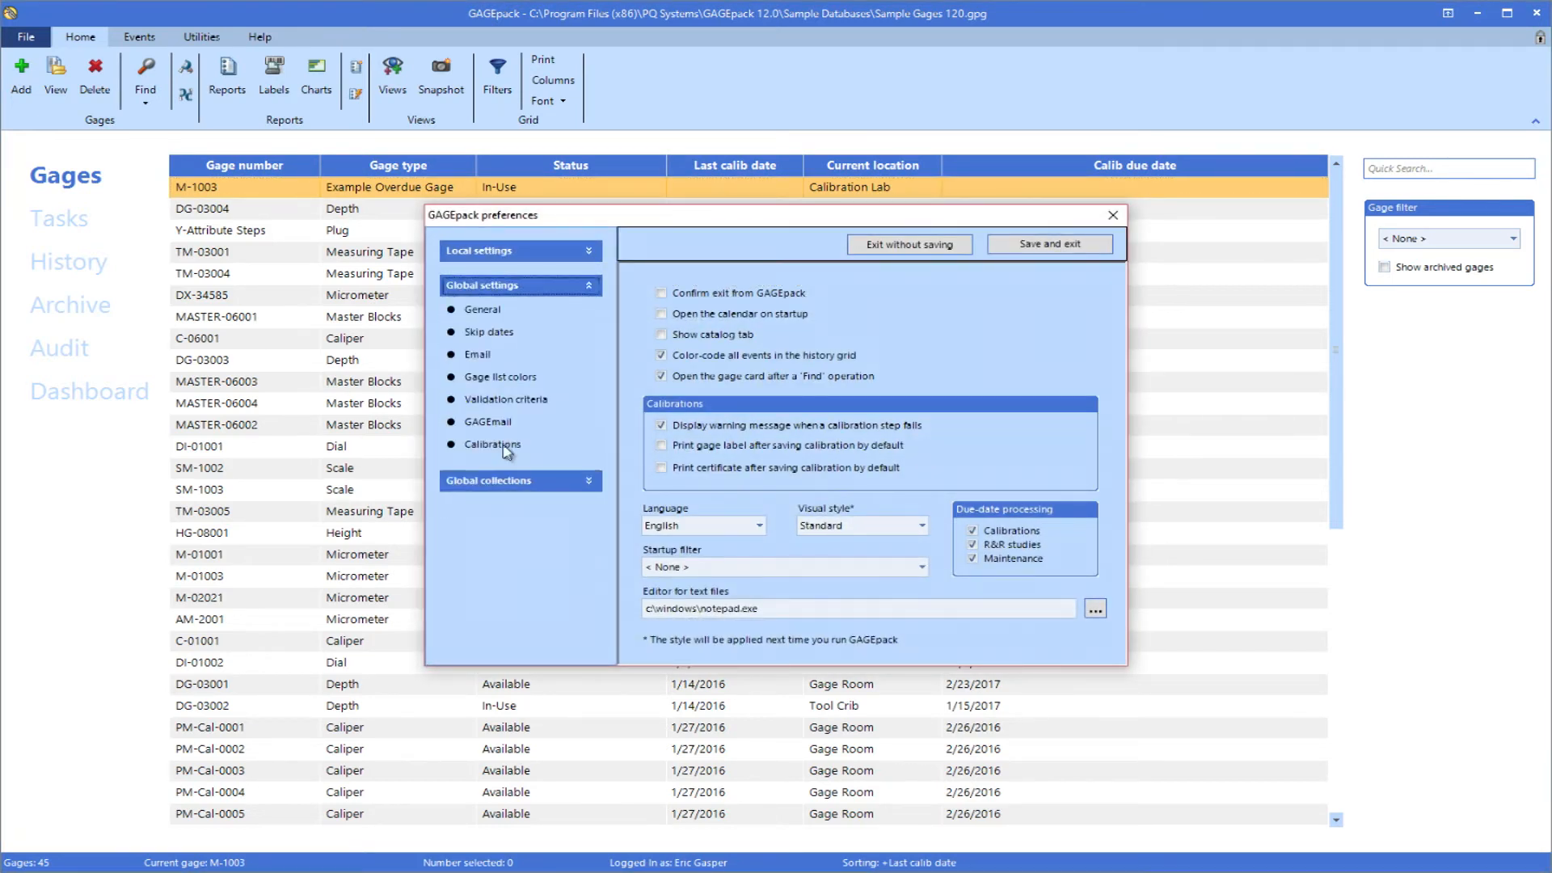
# Step: In Gage list colors, enable inventory colour-coding and rank past-due maintenance above past-due R&R
pyautogui.click(502, 376)
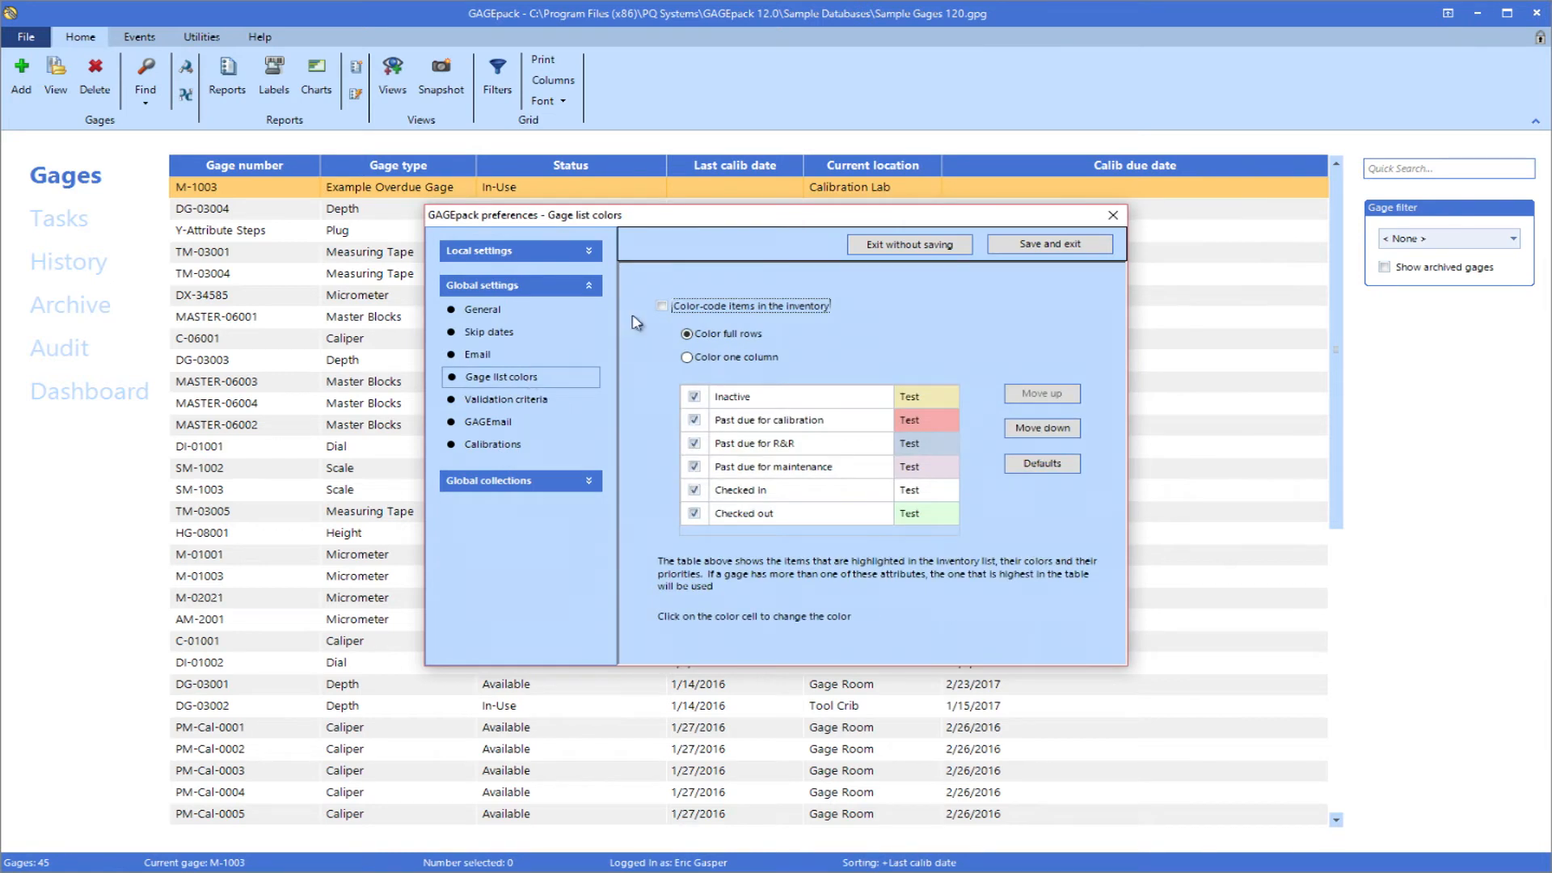
pyautogui.click(662, 305)
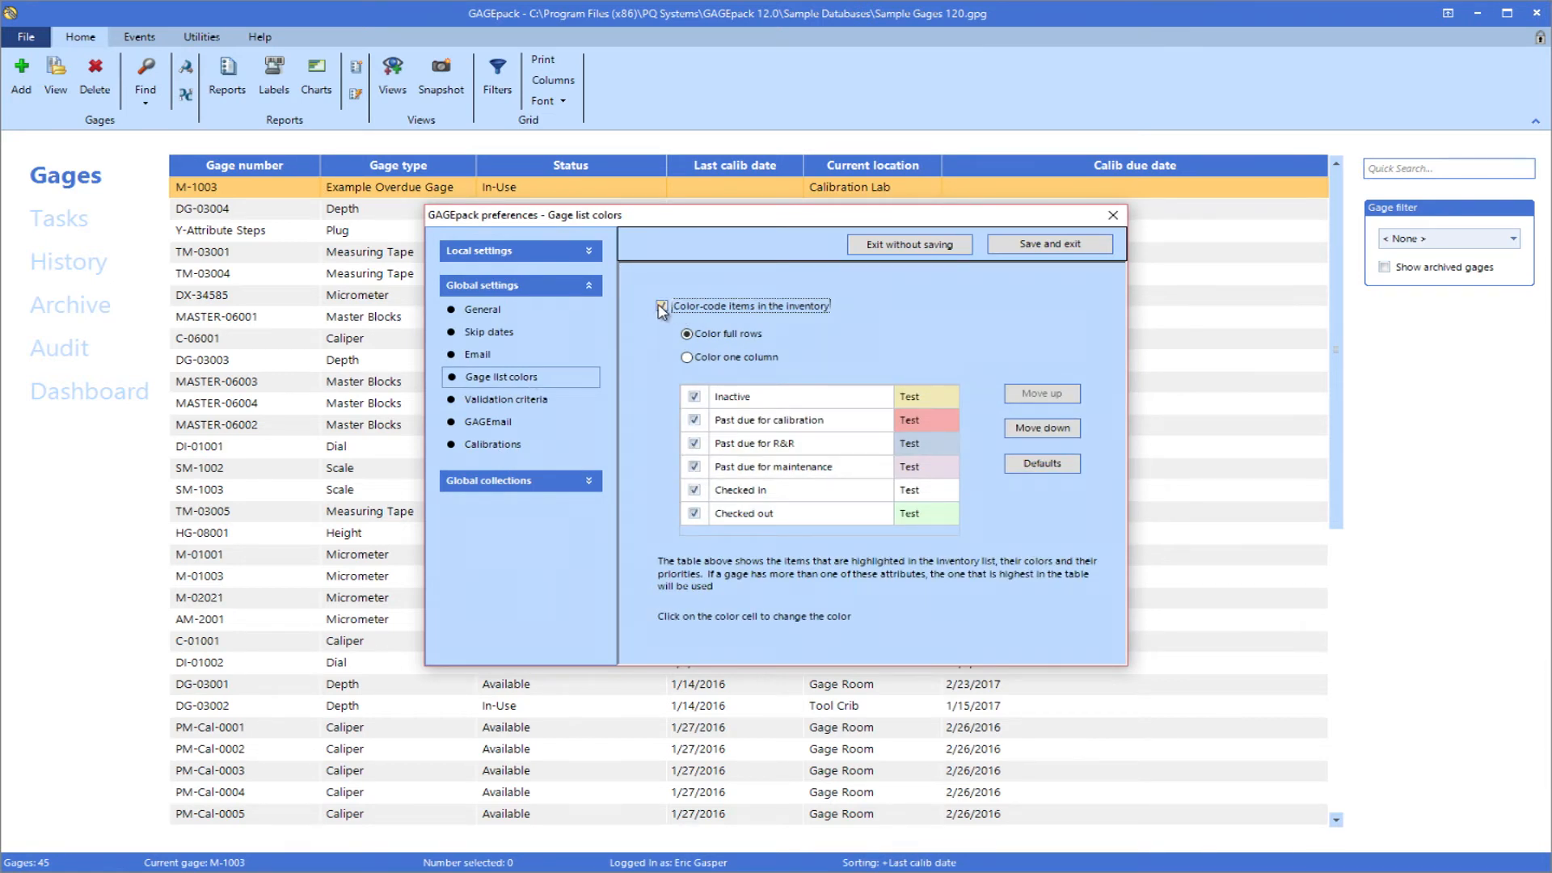
pyautogui.click(662, 310)
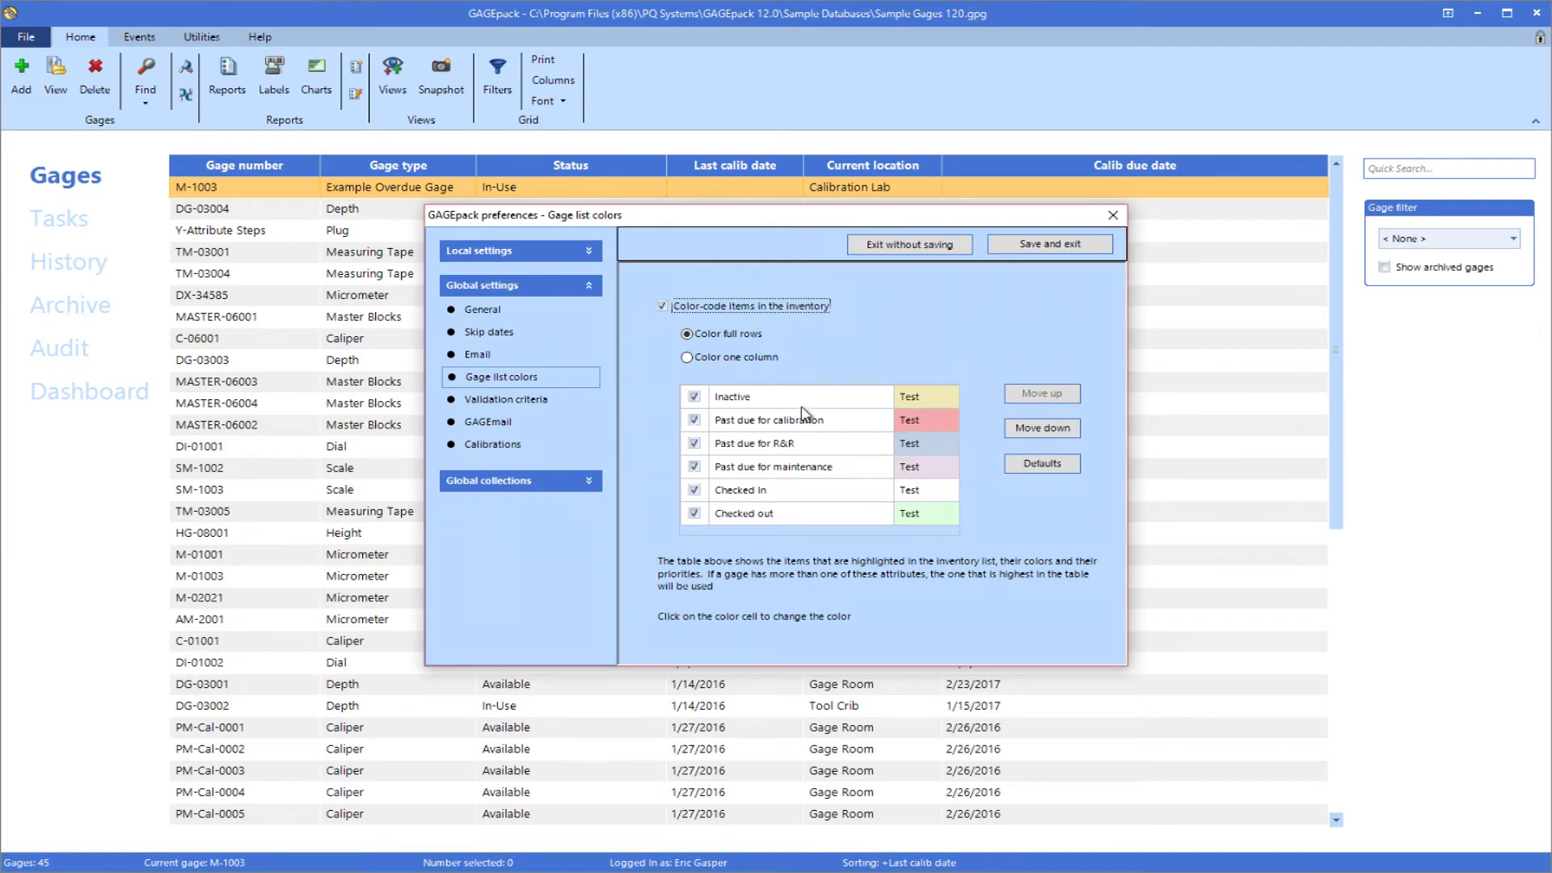
pyautogui.moveTo(839, 478)
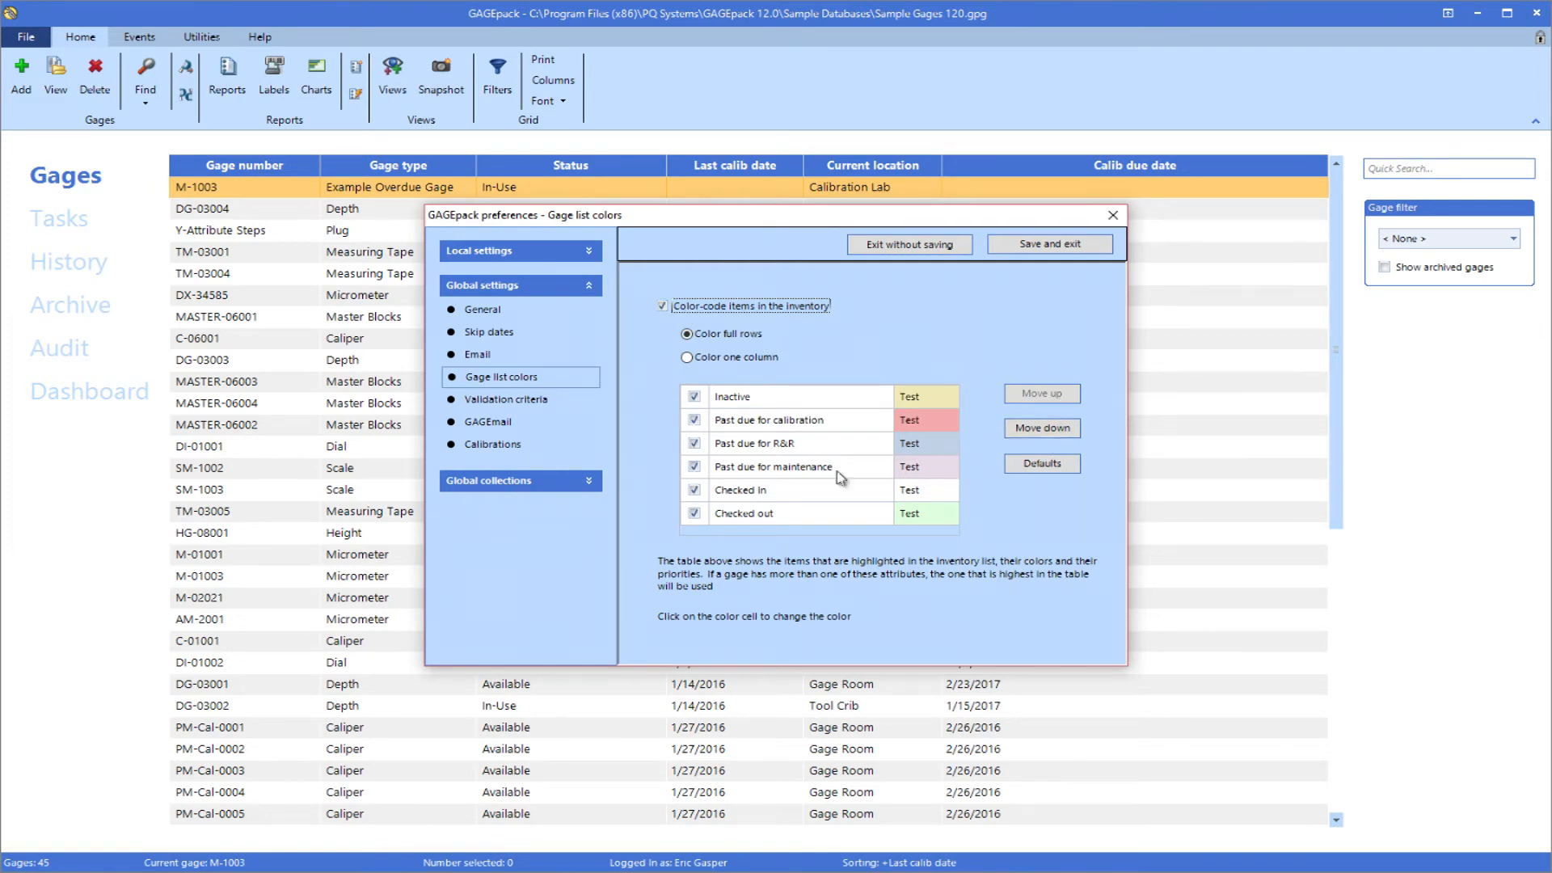
pyautogui.click(1040, 393)
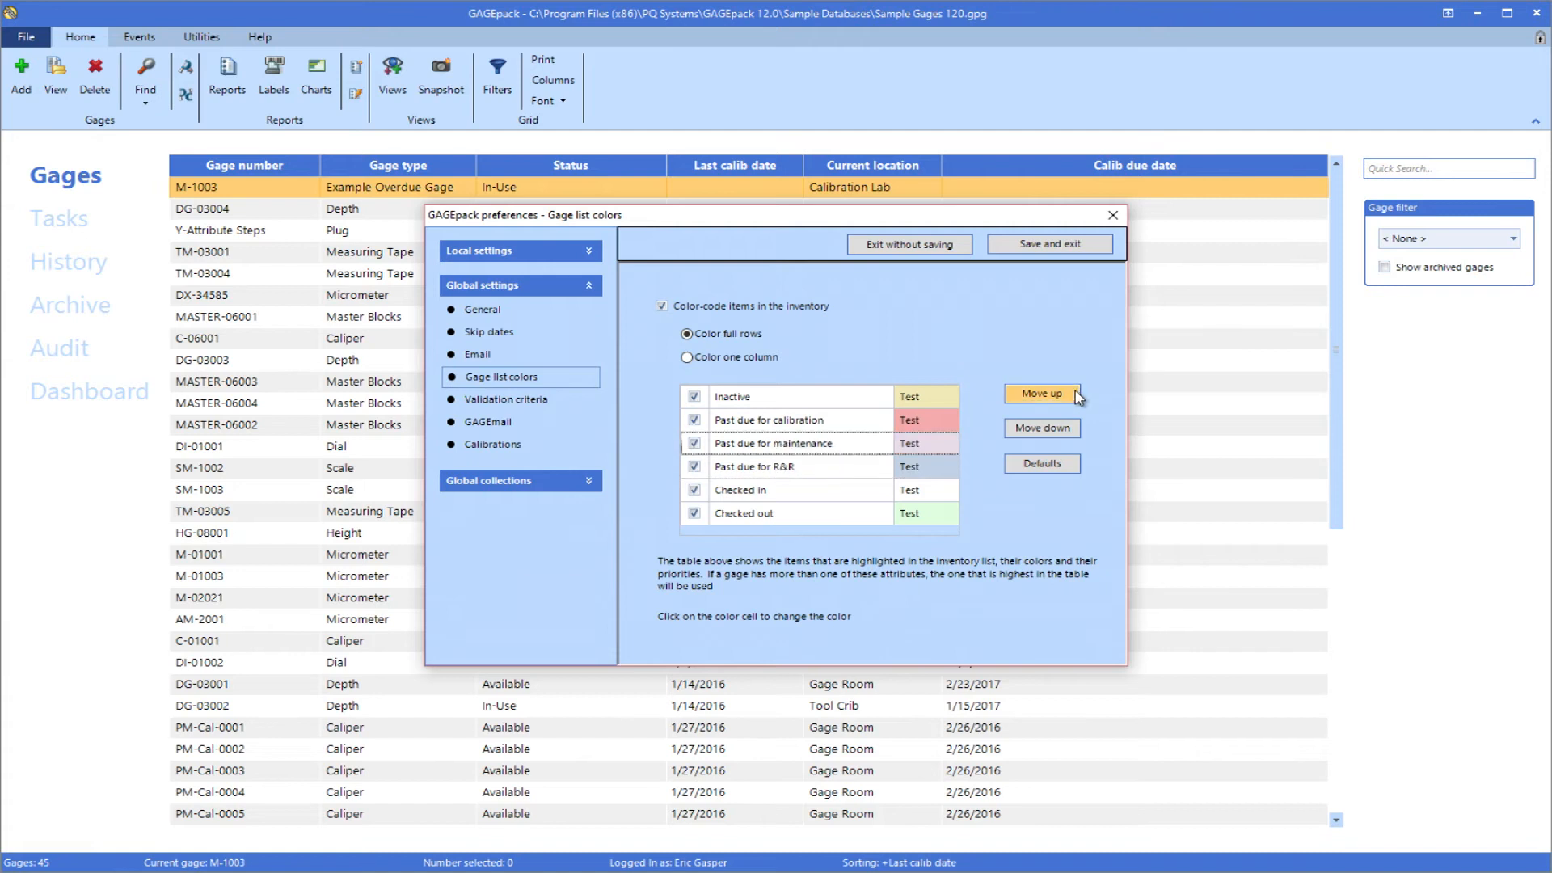
pyautogui.moveTo(826, 428)
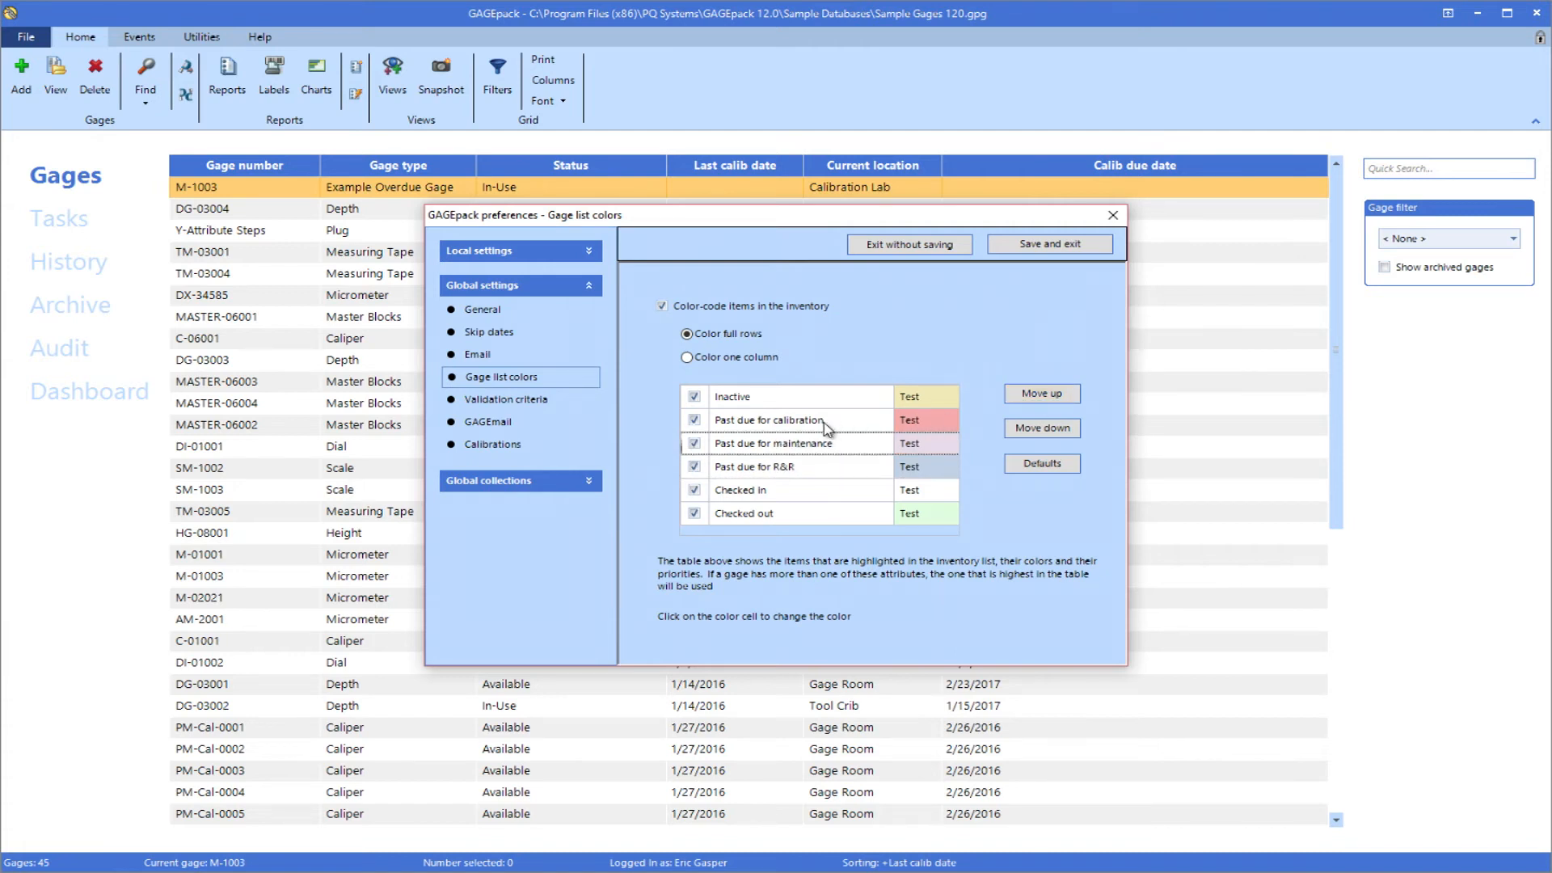
pyautogui.moveTo(824, 481)
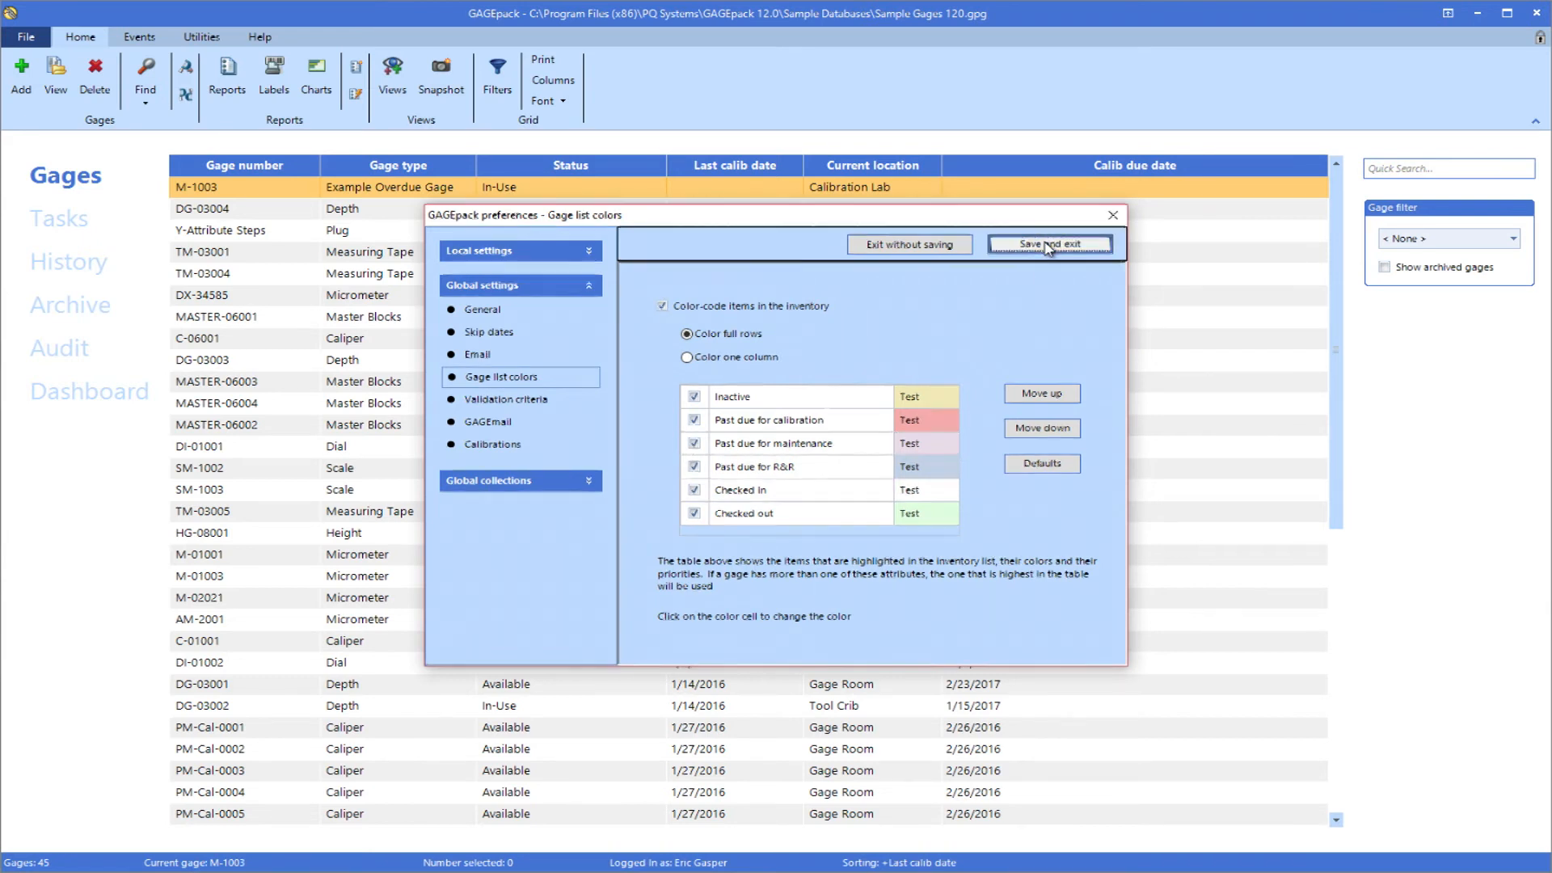
# Step: Save the colour preferences and reopen the 70-item Audit log
pyautogui.click(1050, 244)
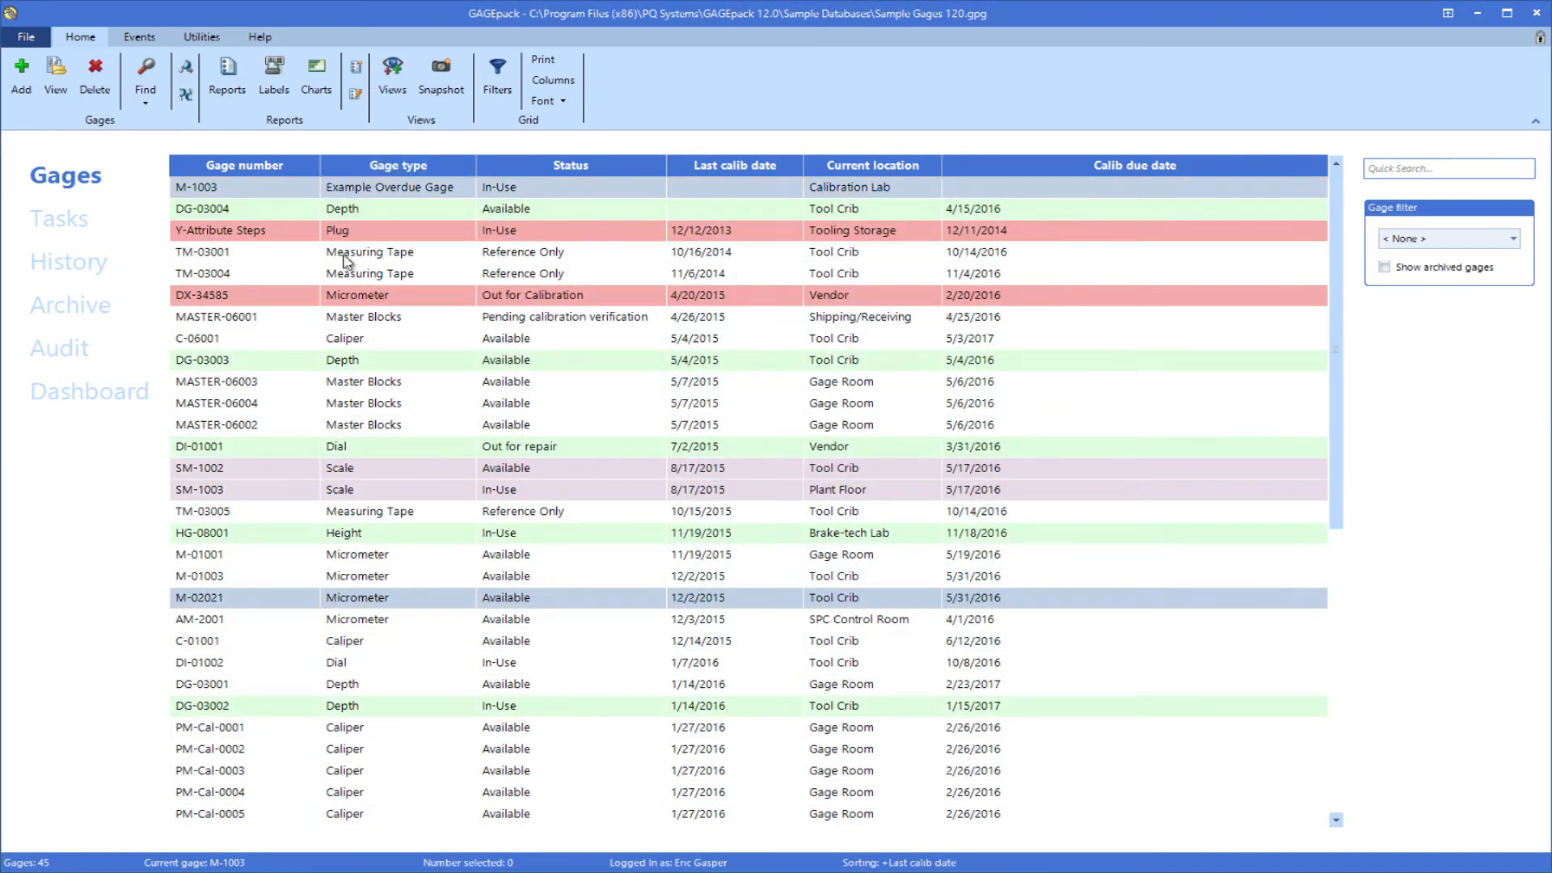
pyautogui.moveTo(387, 687)
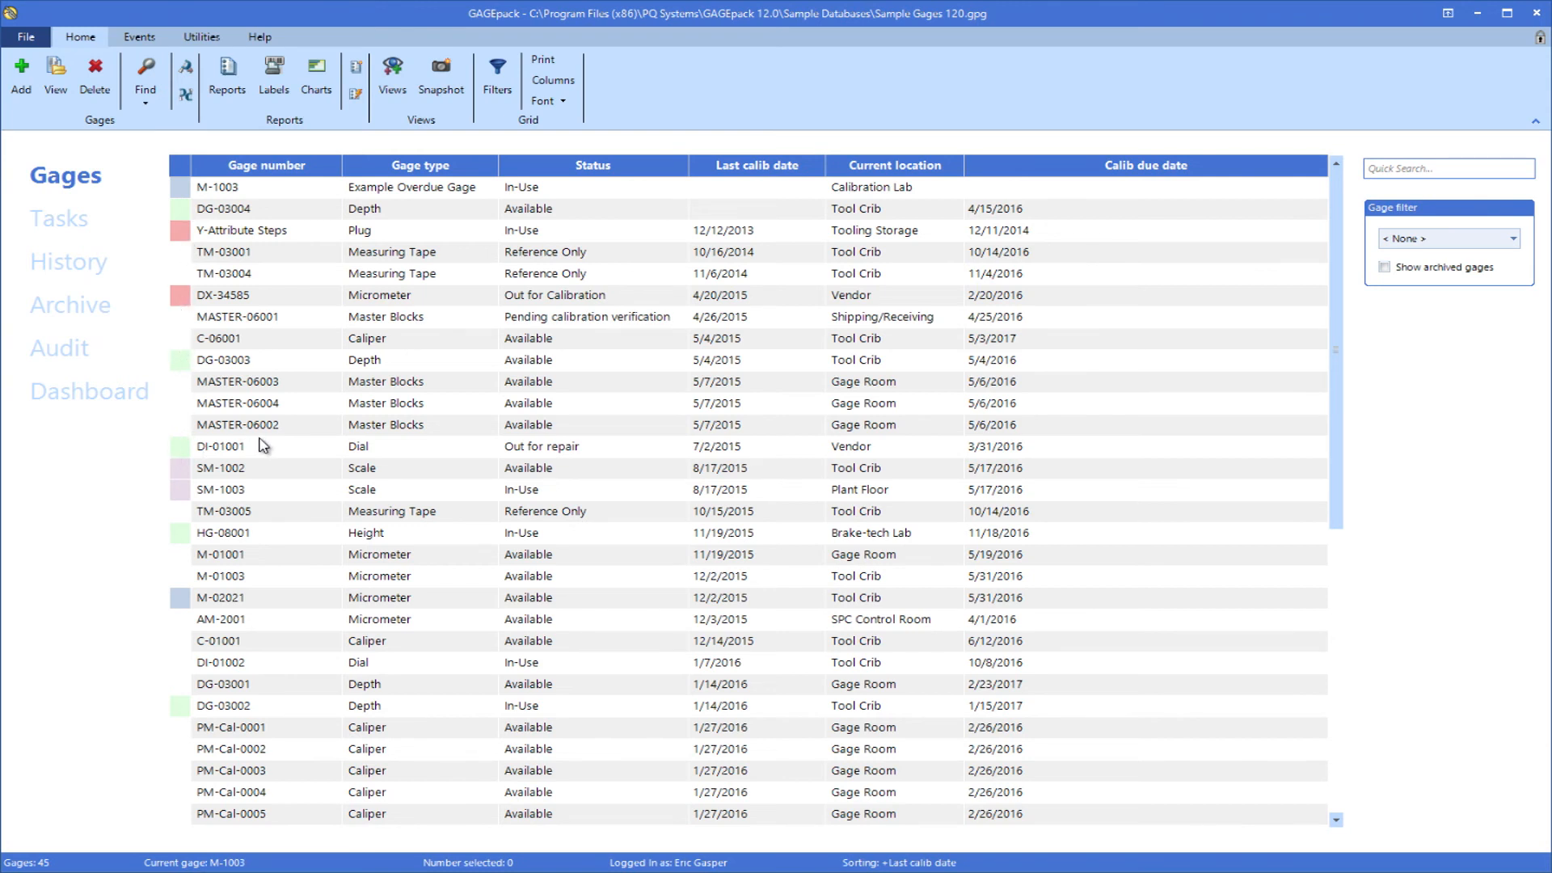
pyautogui.moveTo(144, 263)
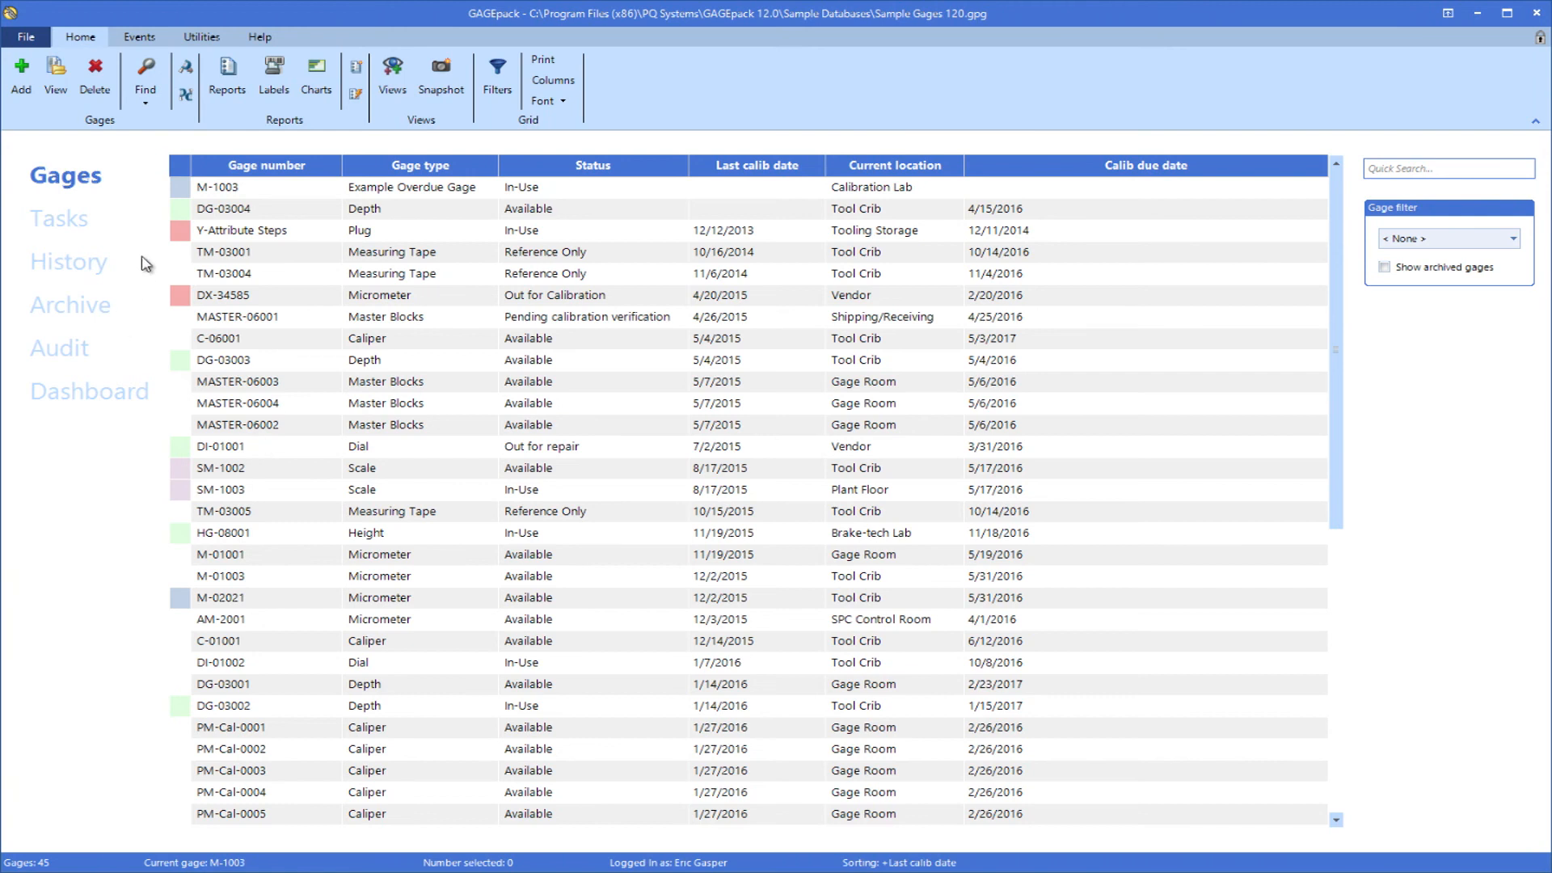
pyautogui.click(61, 347)
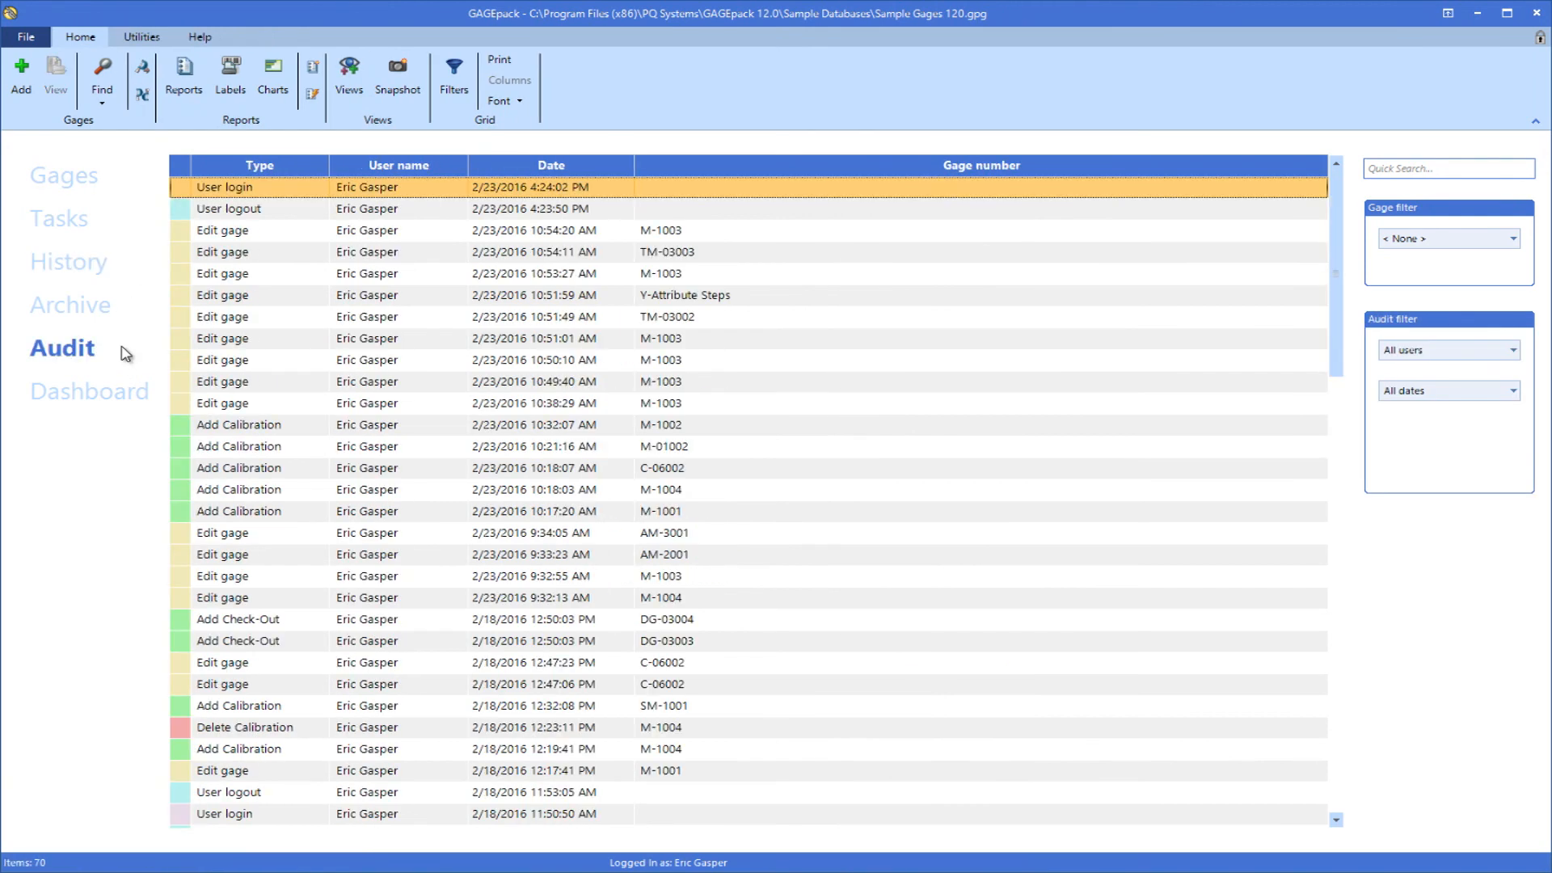